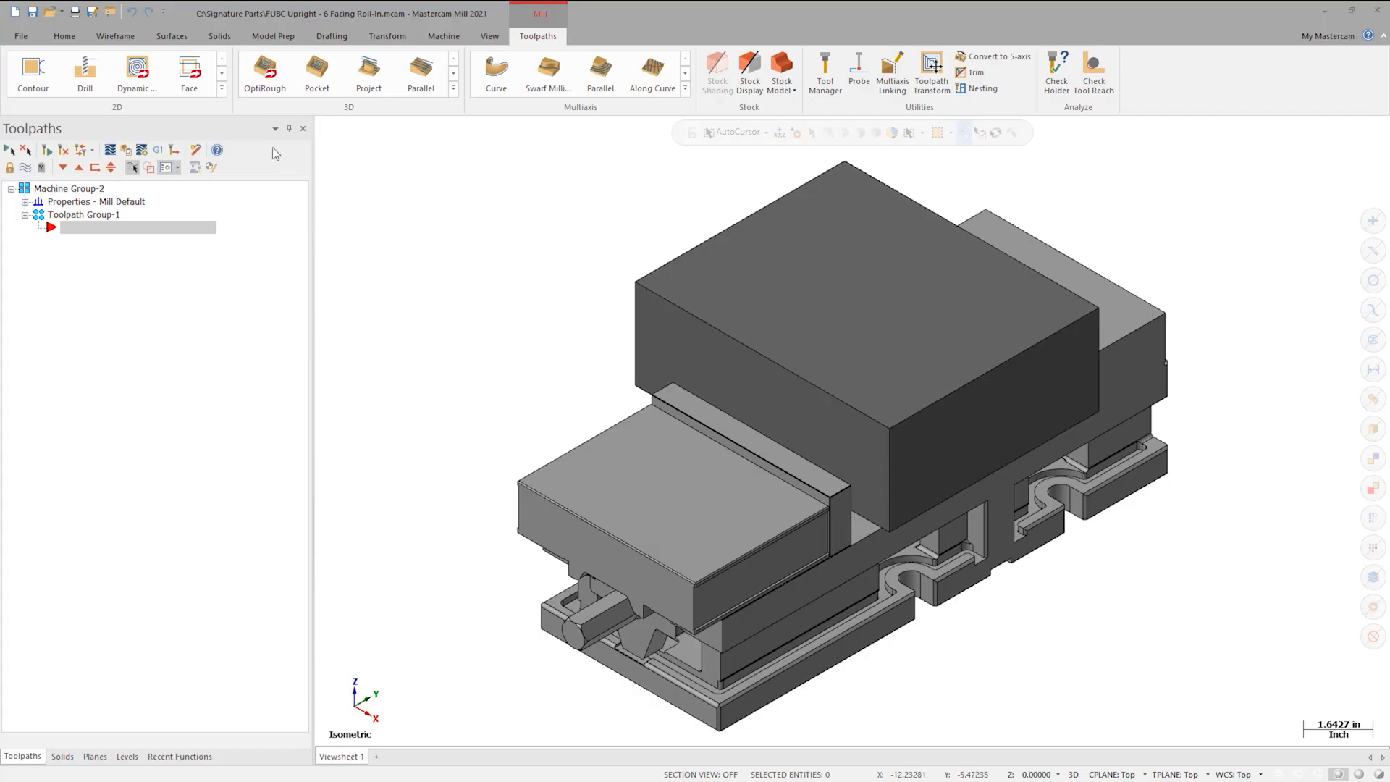
Start a new Facing toolpath from the 2D group, bringing up Solid Chaining.
{"action": "left_click", "coordinate": [189, 73]}
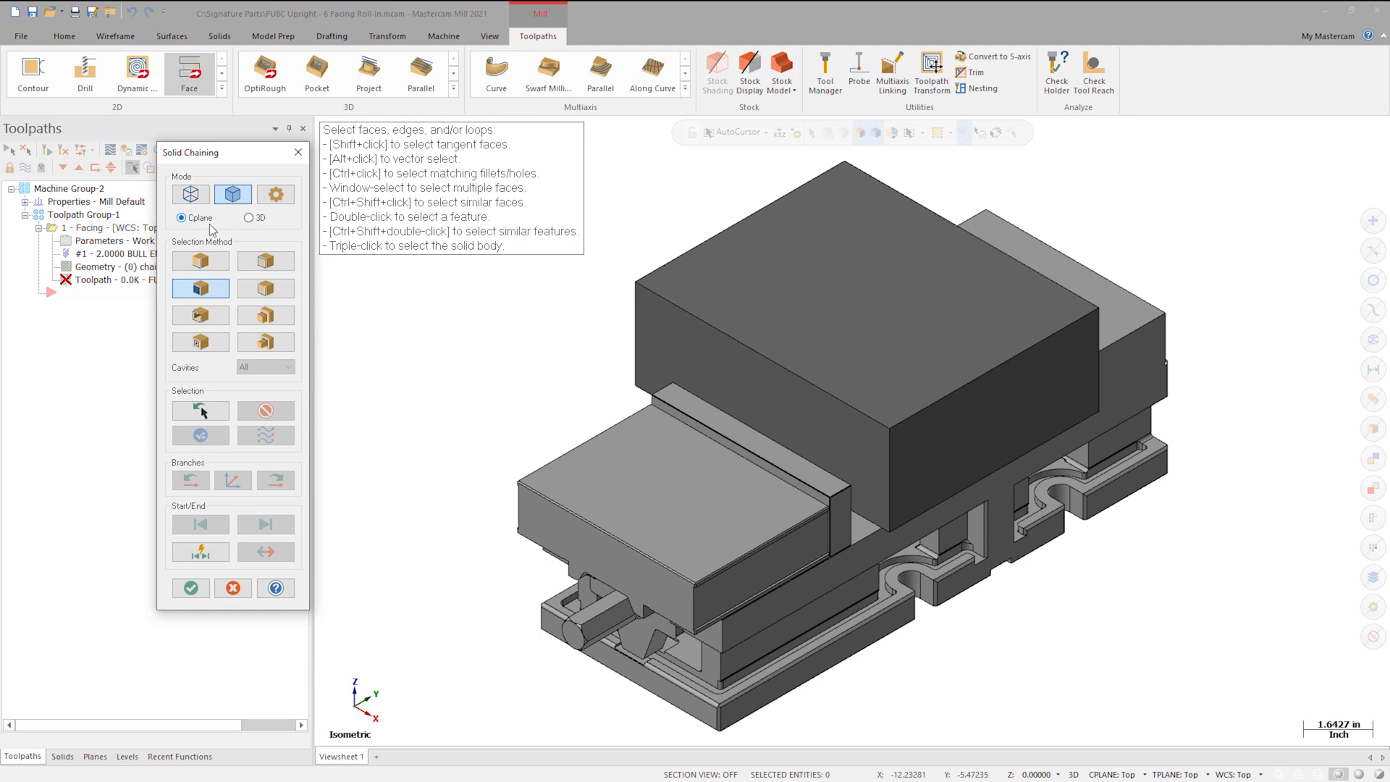
{"action": "mouse_move", "coordinate": [893, 441]}
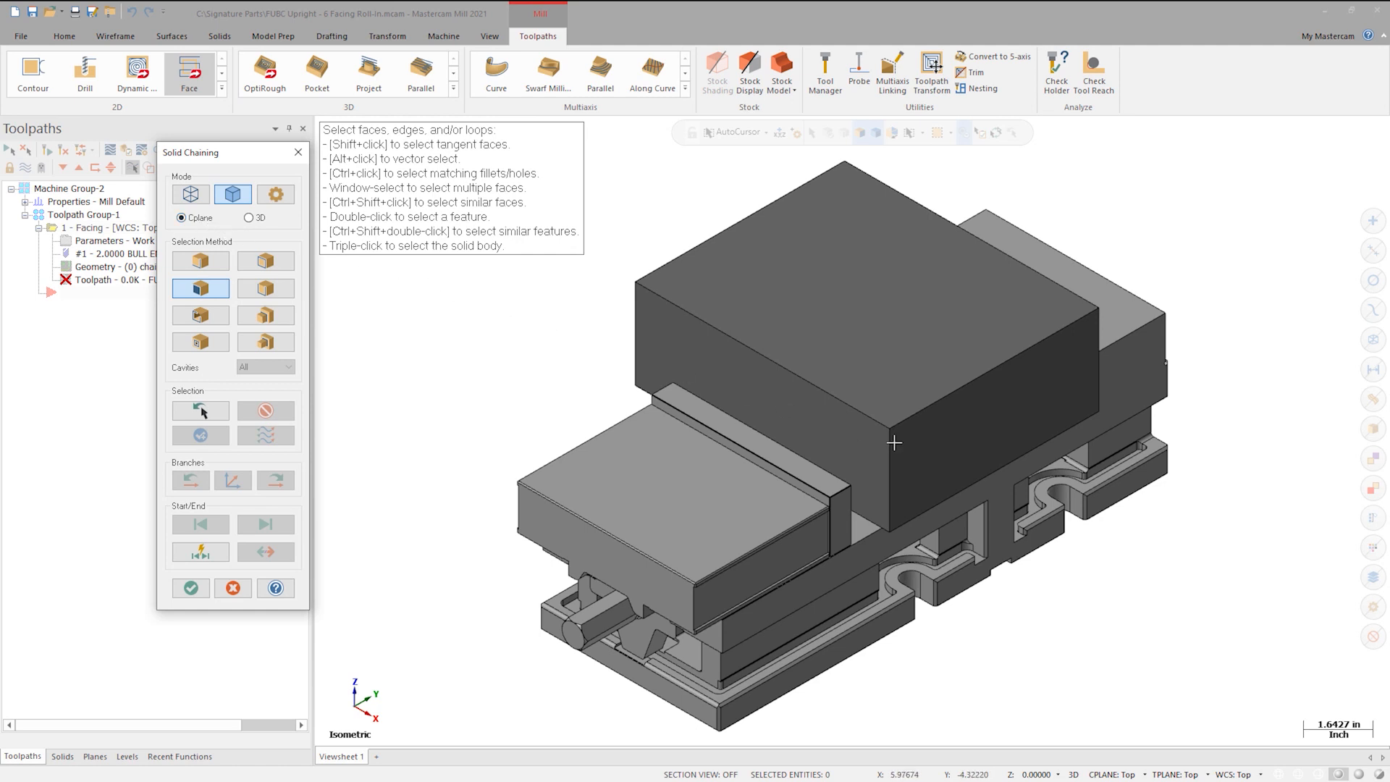
Chain the block's top face as the facing geometry and confirm it.
{"action": "left_click", "coordinate": [893, 413]}
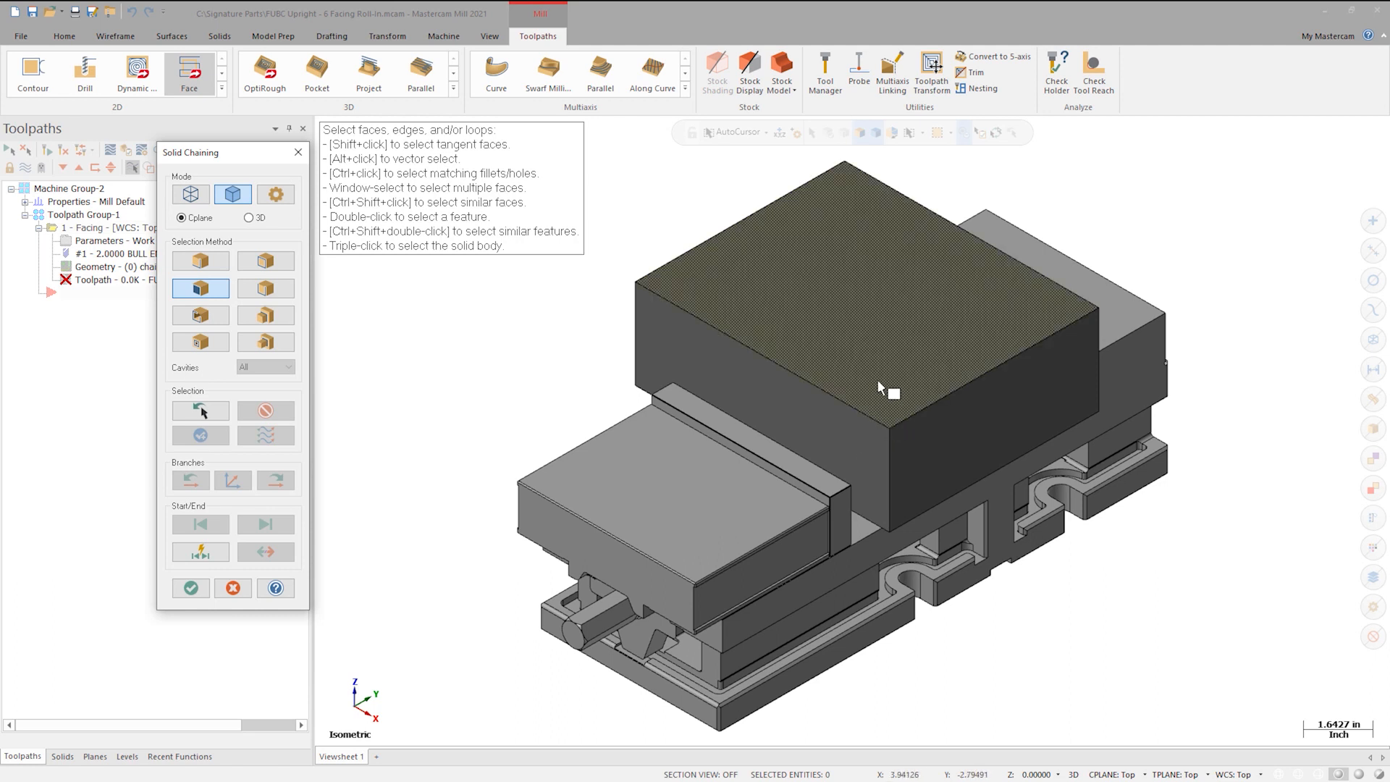
{"action": "left_click", "coordinate": [886, 385]}
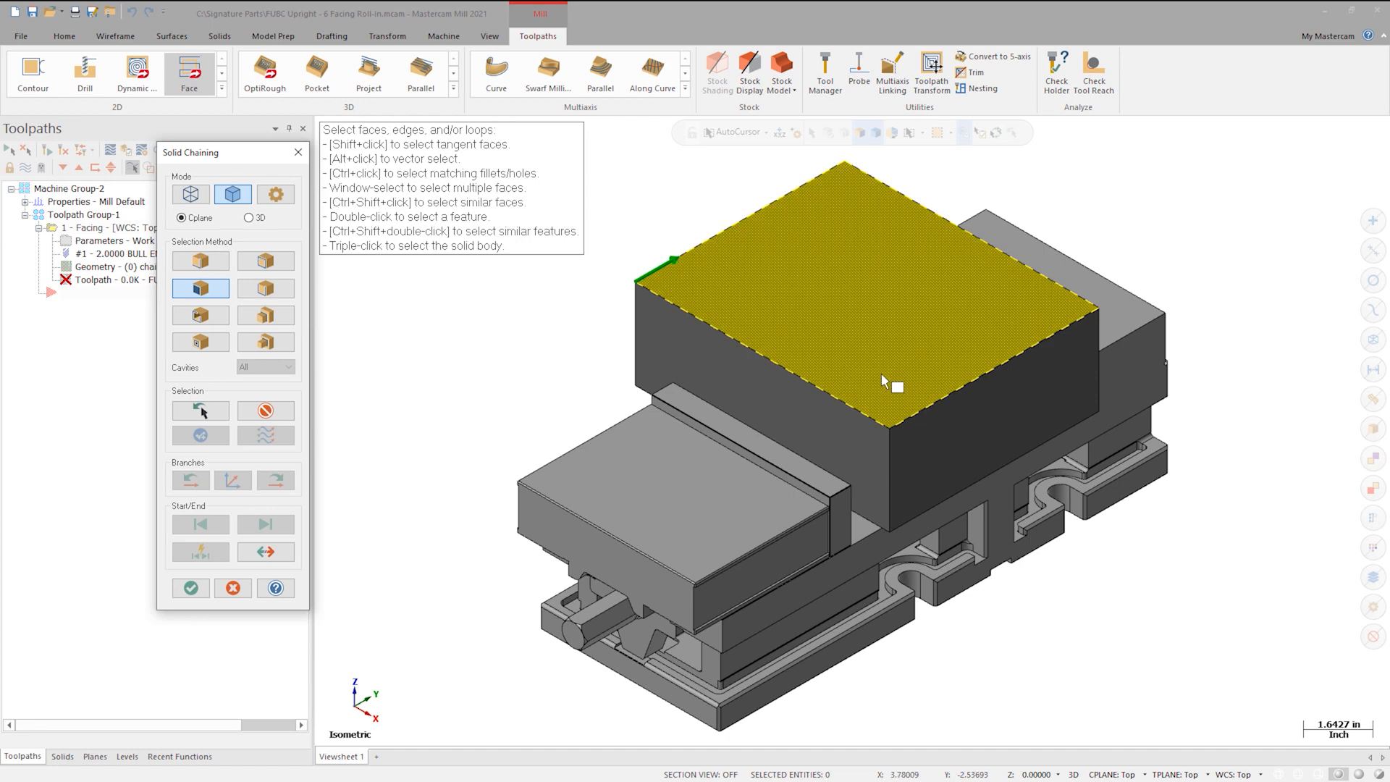
{"action": "left_click", "coordinate": [191, 587]}
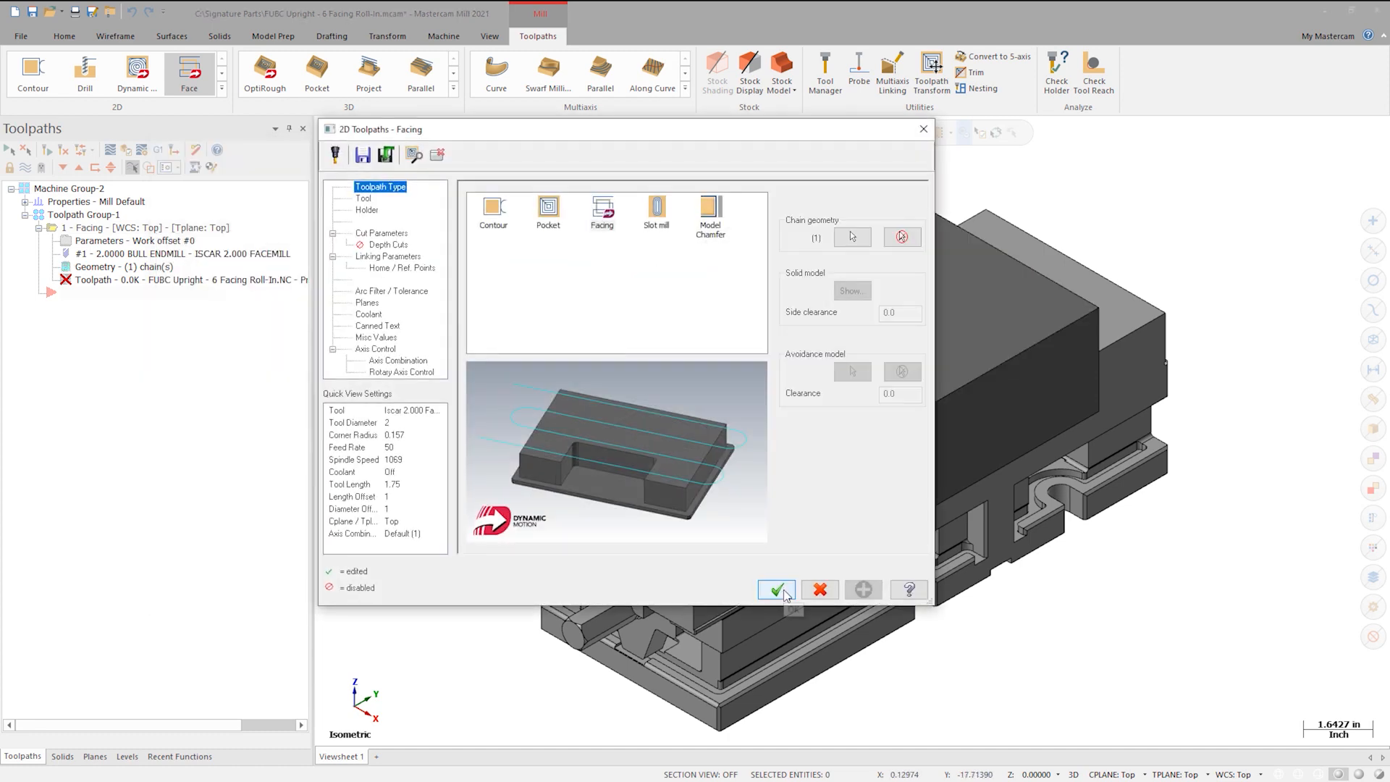
Accept the facing parameters to generate the toolpath and start its Backplot.
{"action": "left_click", "coordinate": [776, 590]}
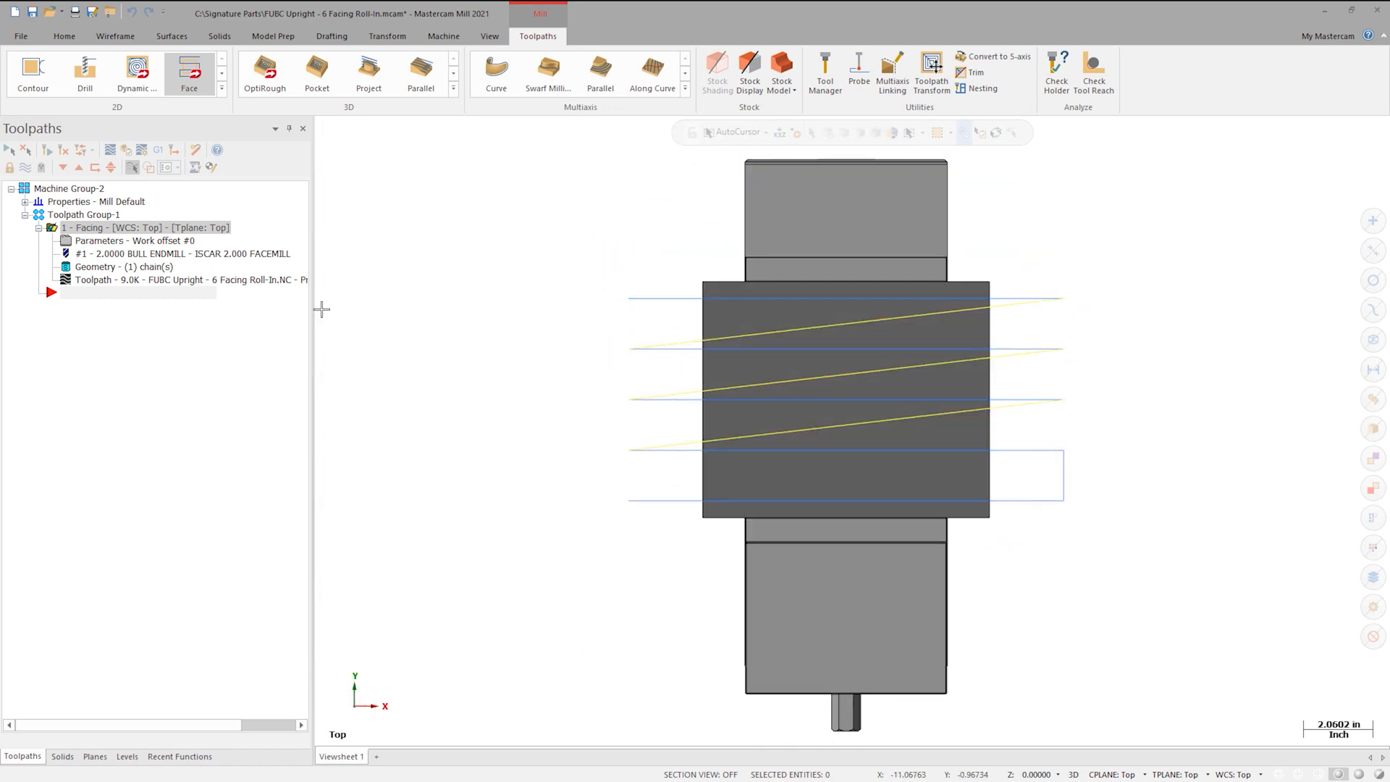
{"action": "left_click", "coordinate": [110, 149]}
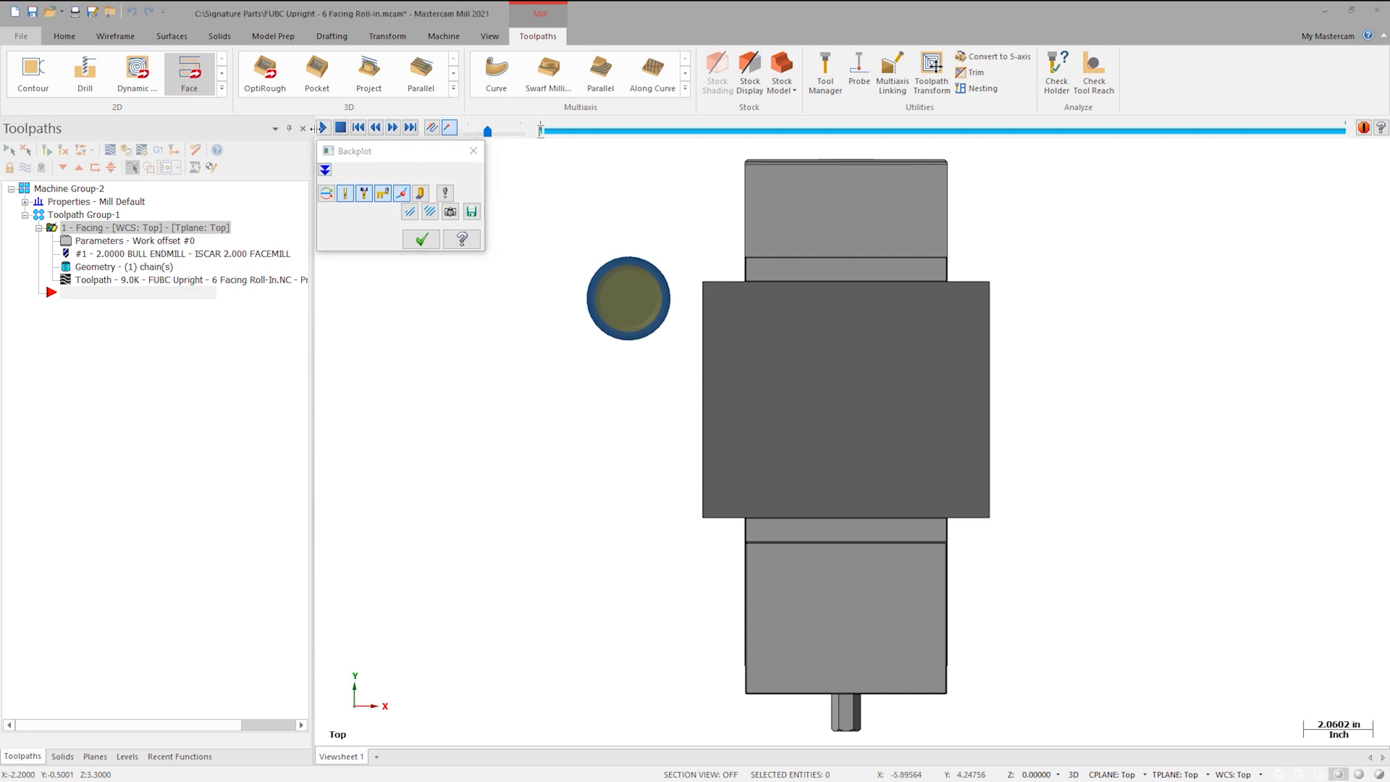
Play the cutter simulation along the first facing pass across the top face.
{"action": "left_click", "coordinate": [323, 127]}
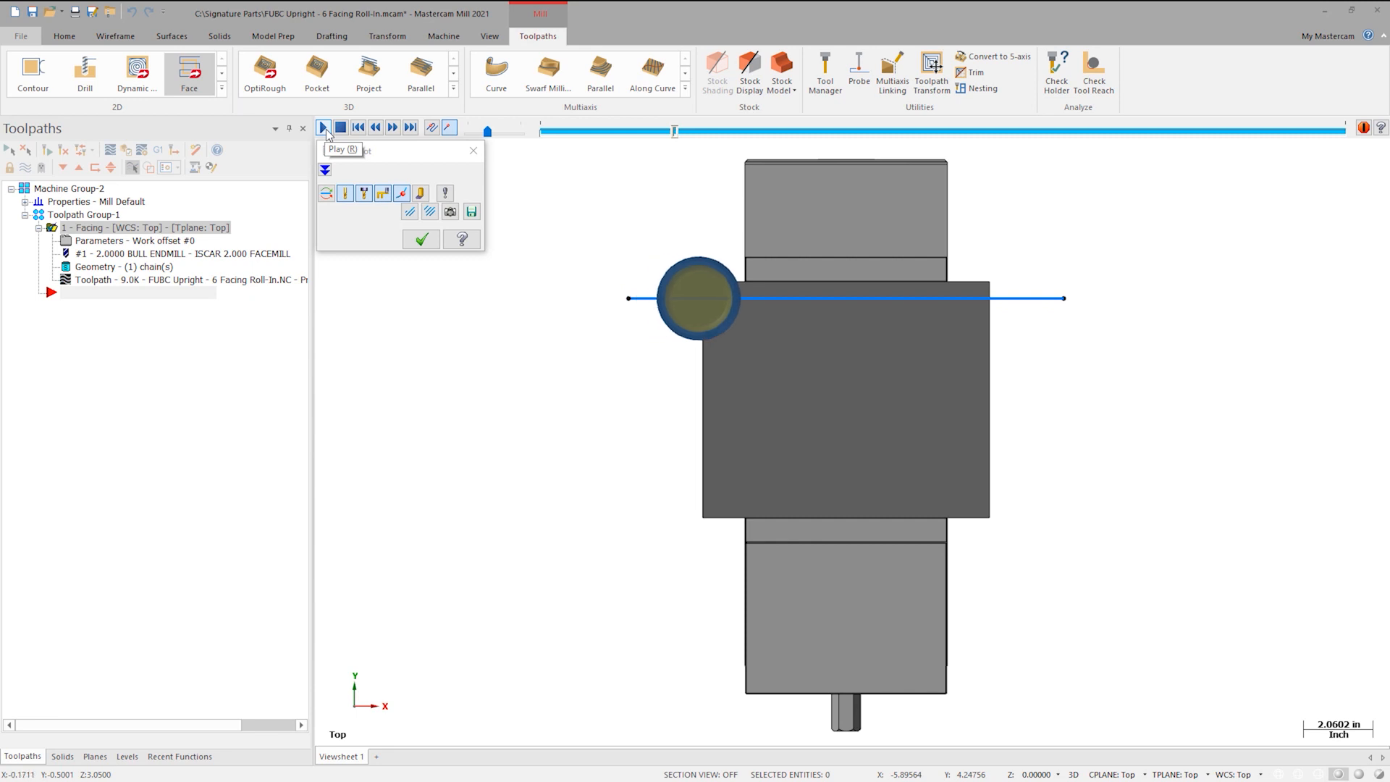
{"action": "left_click", "coordinate": [323, 127]}
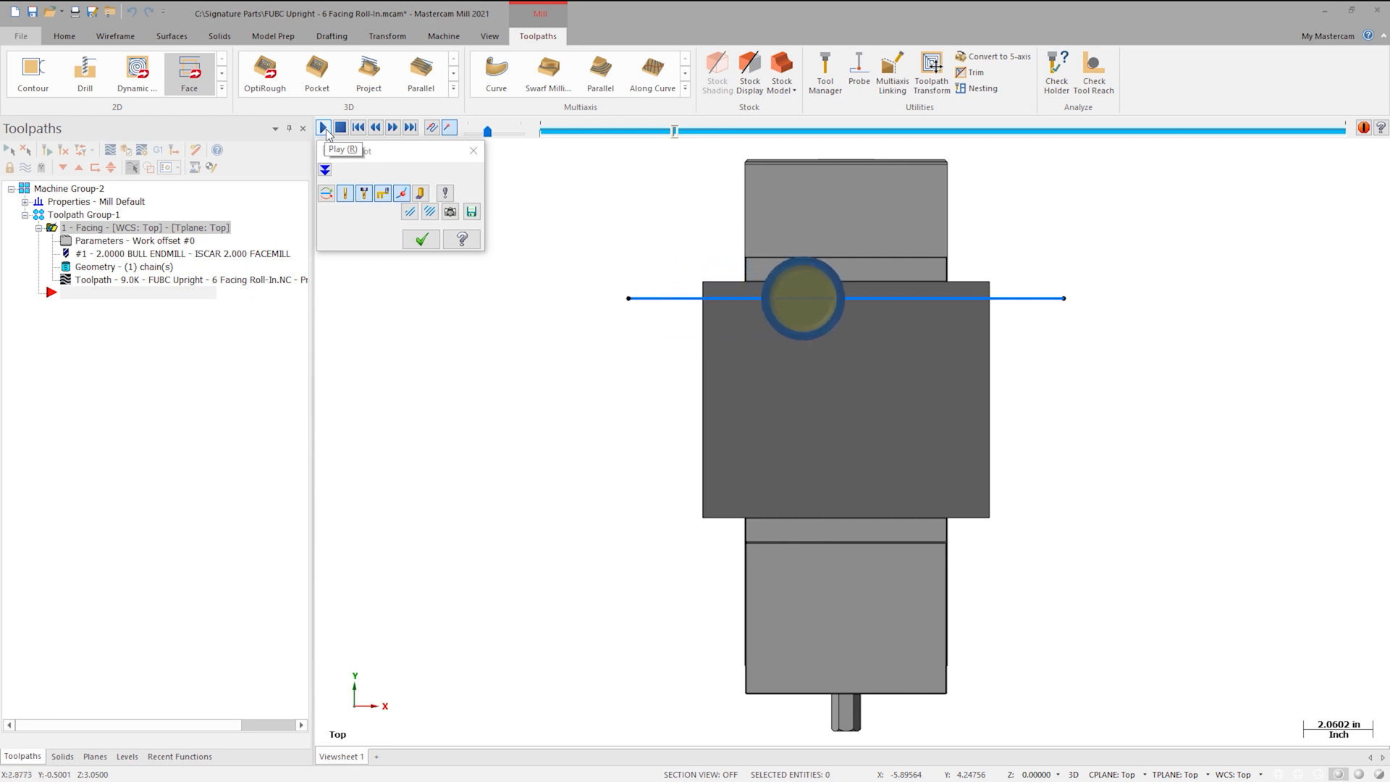
{"action": "left_click", "coordinate": [323, 127]}
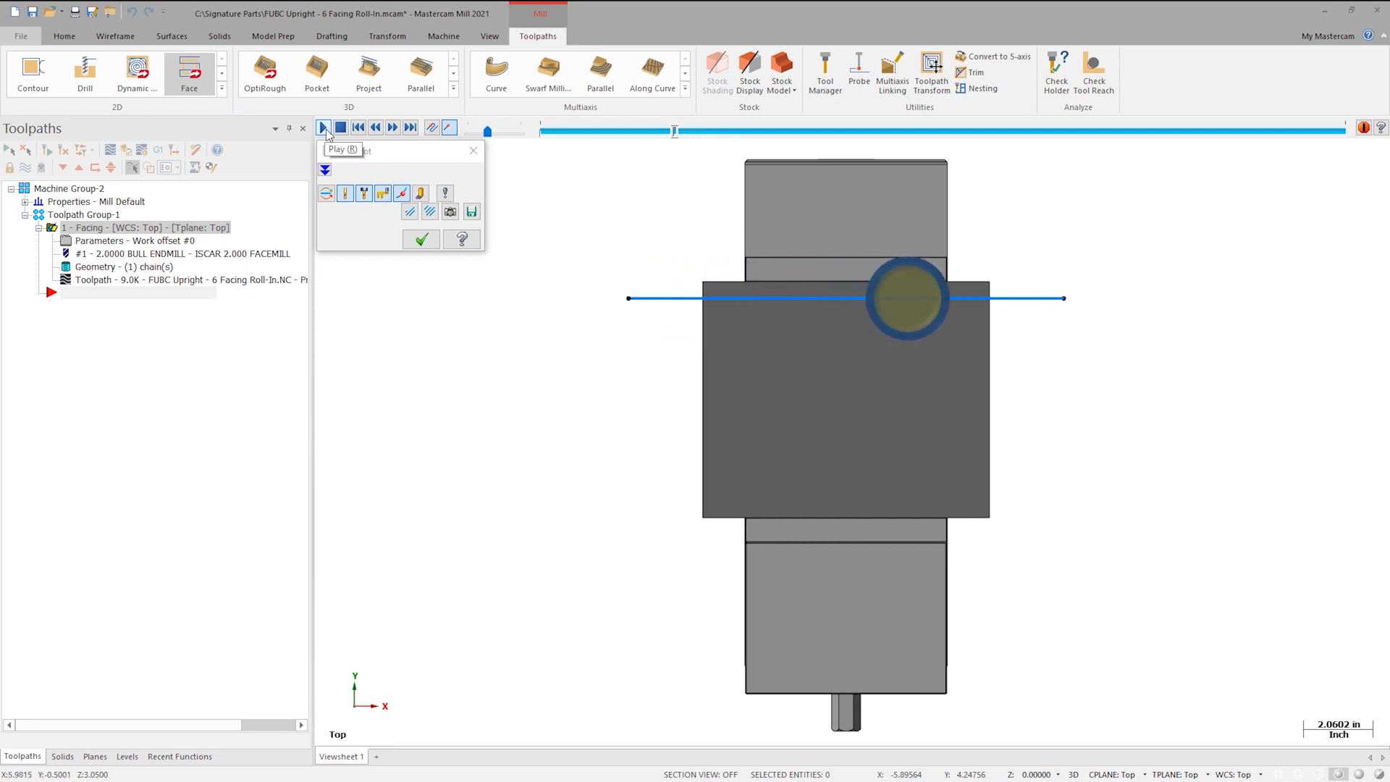
{"action": "left_click", "coordinate": [323, 127]}
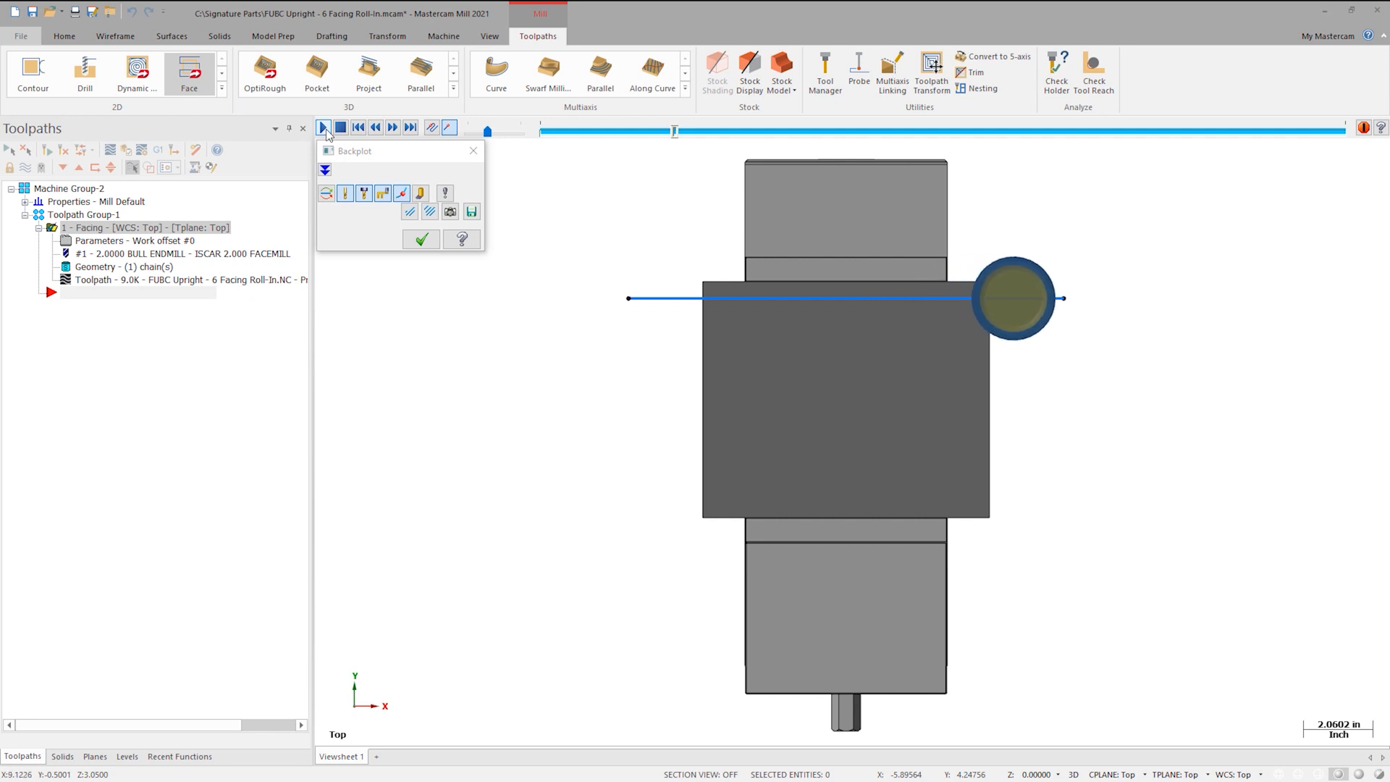
{"action": "left_click", "coordinate": [323, 127]}
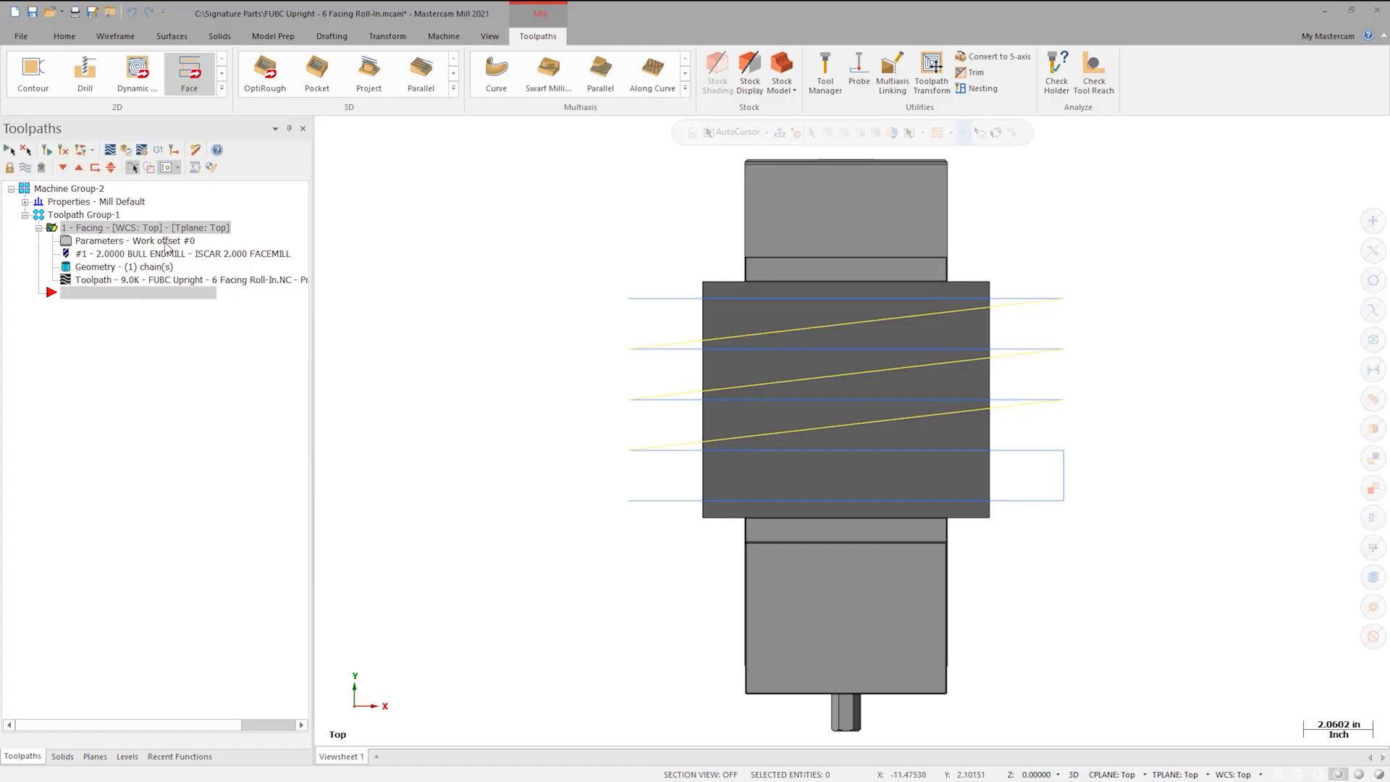
Enable Roll in on the Cut Parameters page with a 1.0 radius.
{"action": "double_click", "coordinate": [134, 240]}
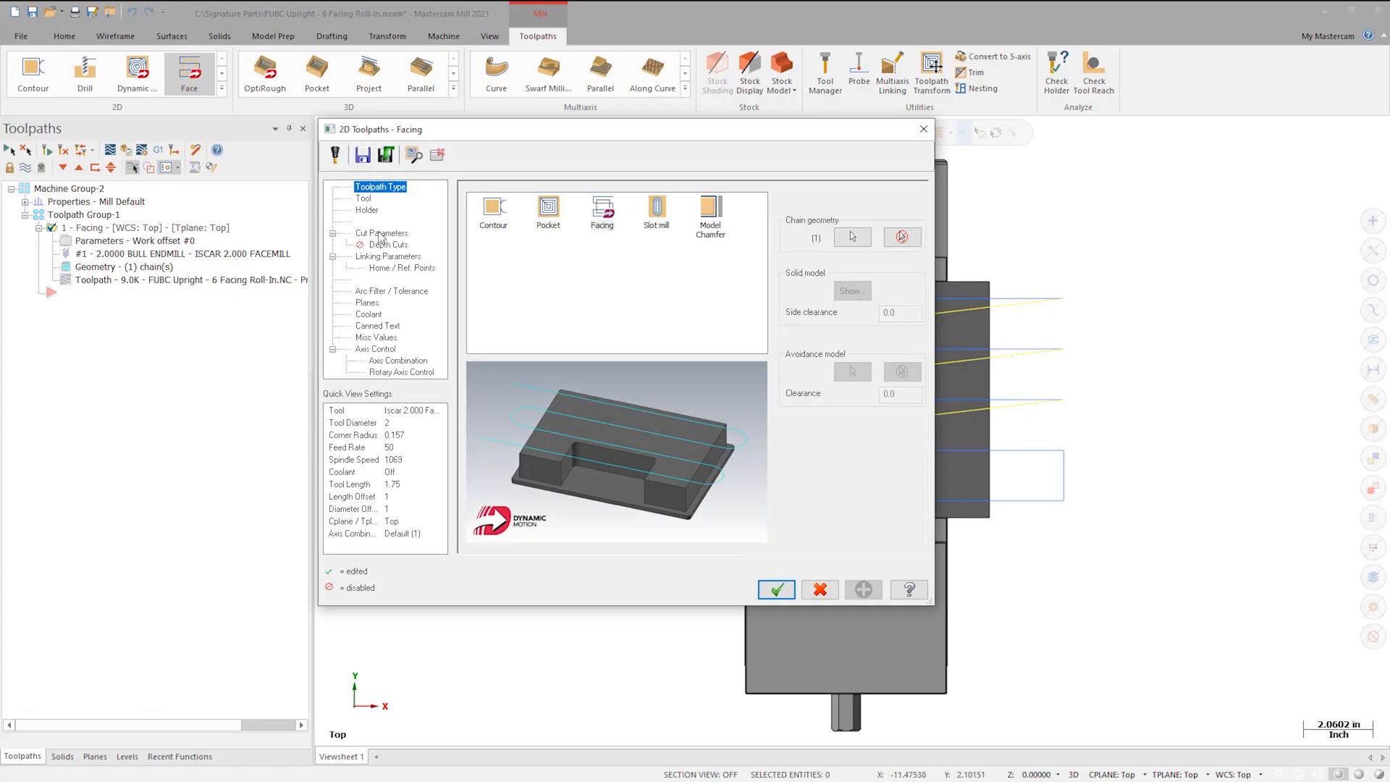
{"action": "left_click", "coordinate": [381, 231]}
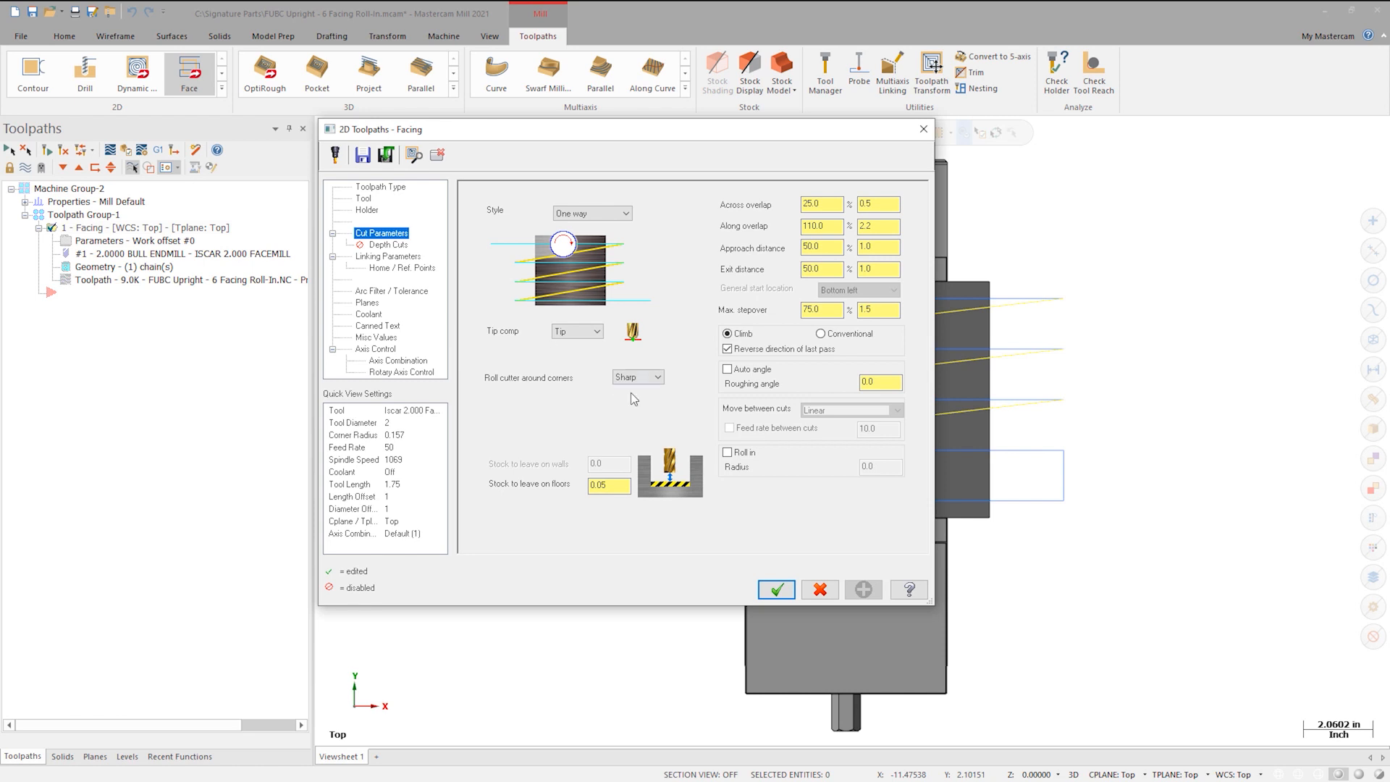
{"action": "left_click", "coordinate": [728, 453]}
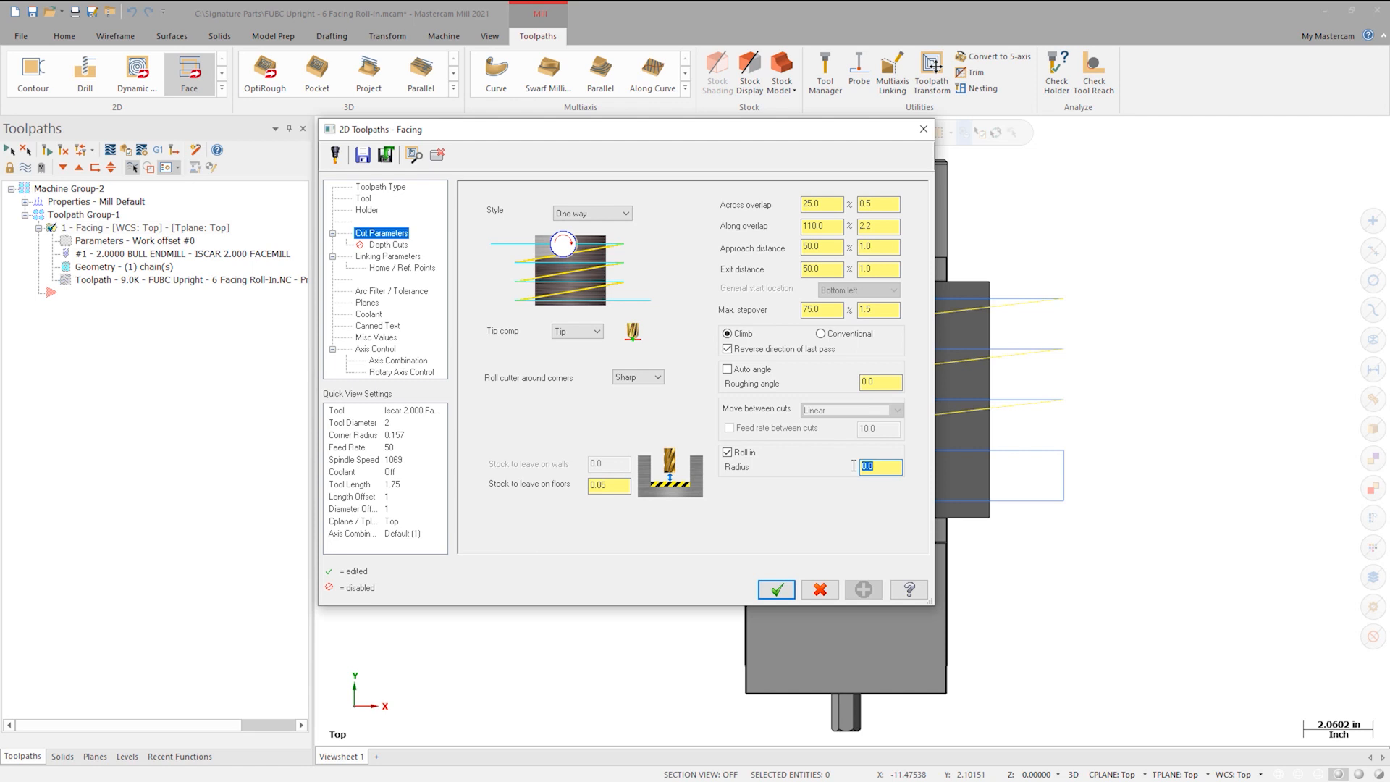
{"action": "type", "text": "1"}
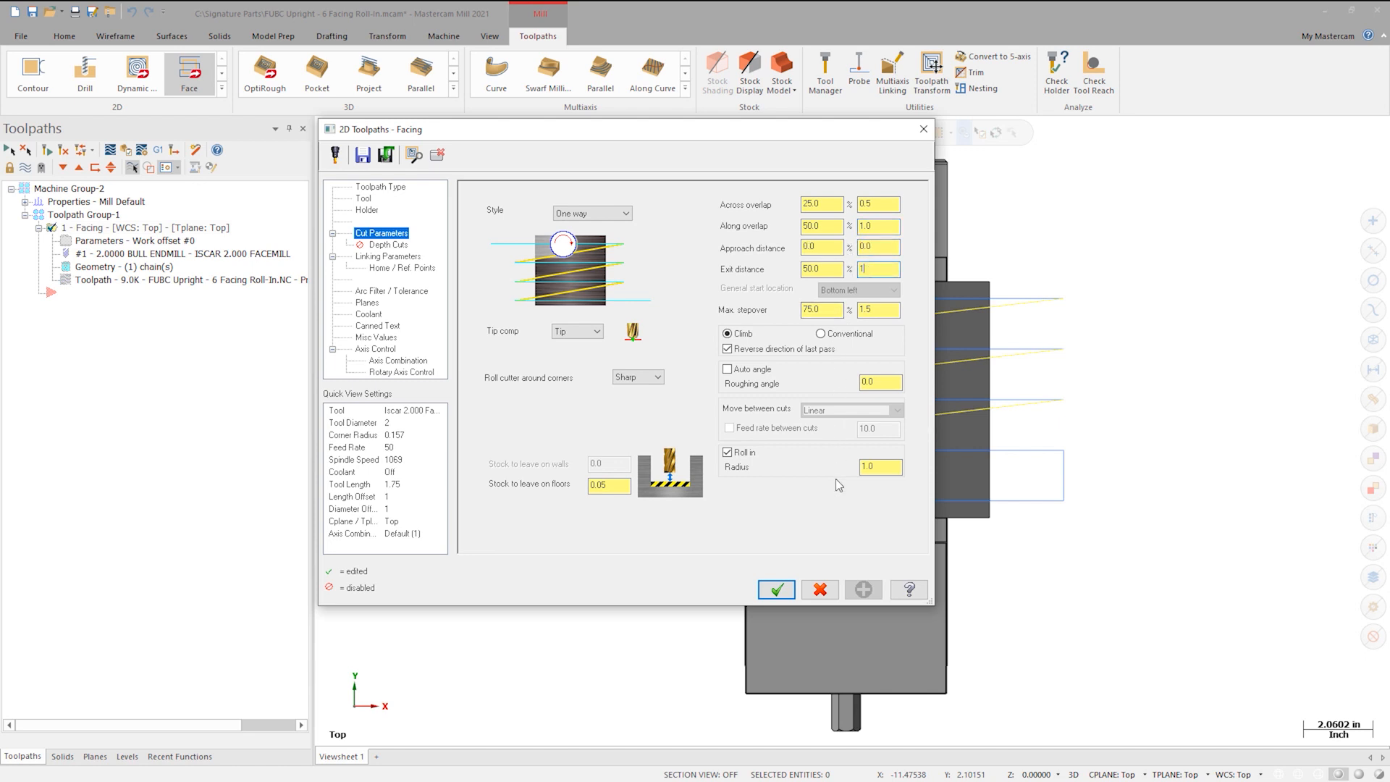
Apply the roll-in settings and regenerate the facing toolpath with arced entries.
{"action": "left_click", "coordinate": [774, 589]}
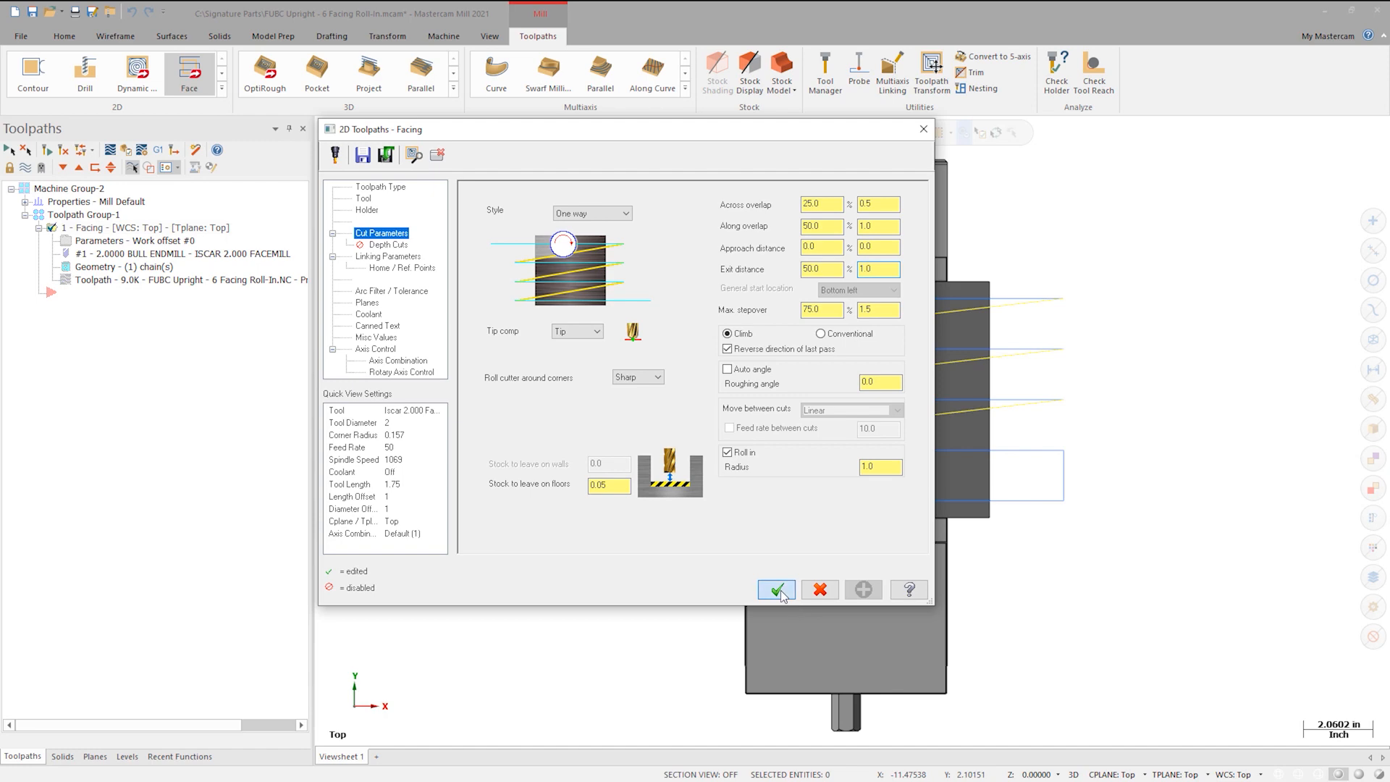
{"action": "left_click", "coordinate": [773, 589]}
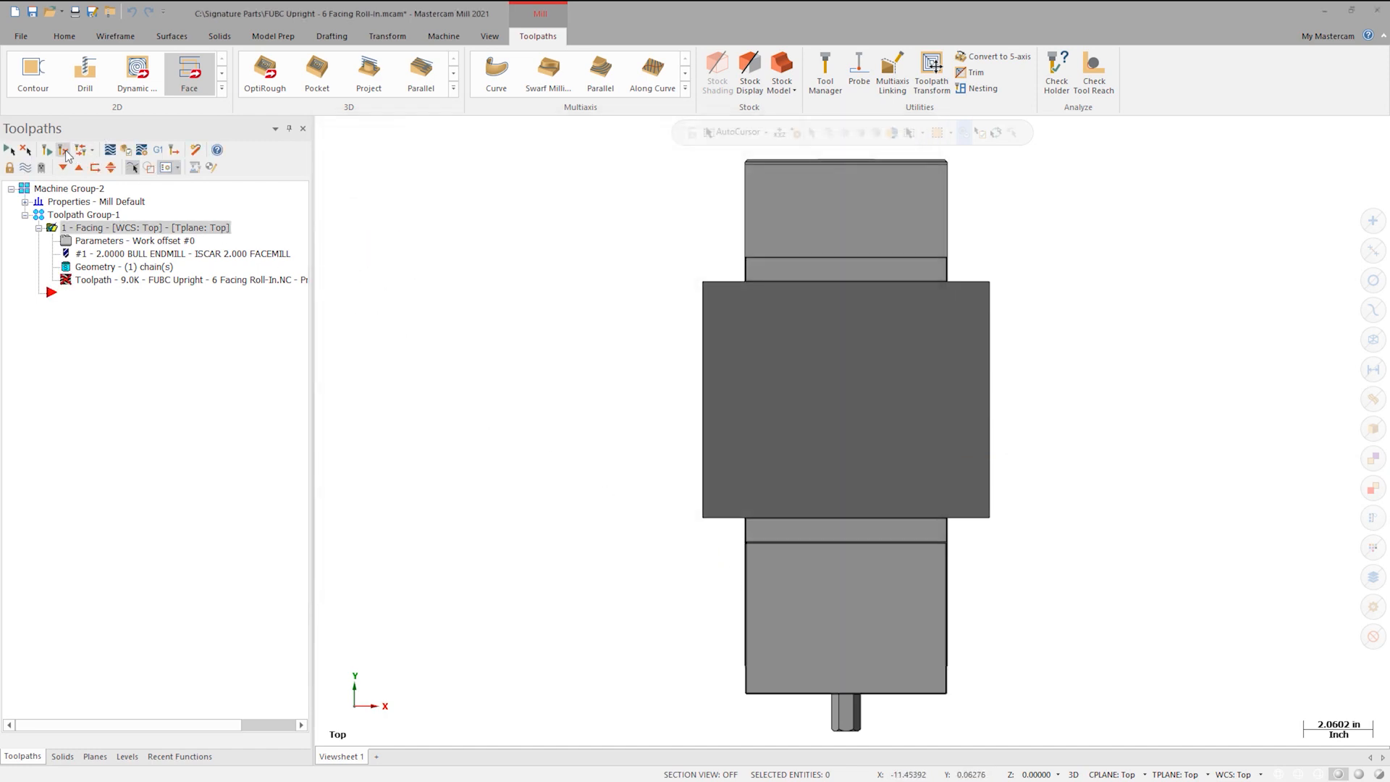
{"action": "left_click", "coordinate": [49, 149]}
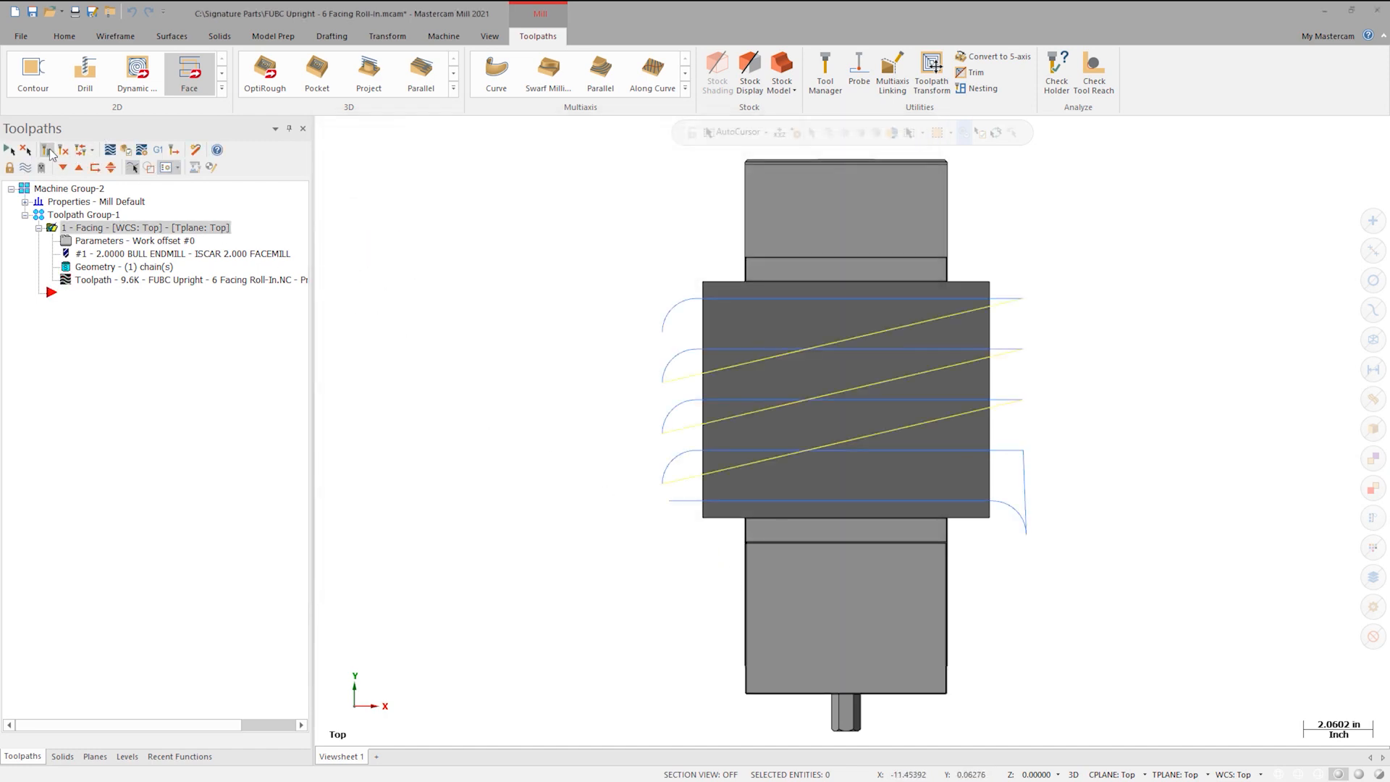